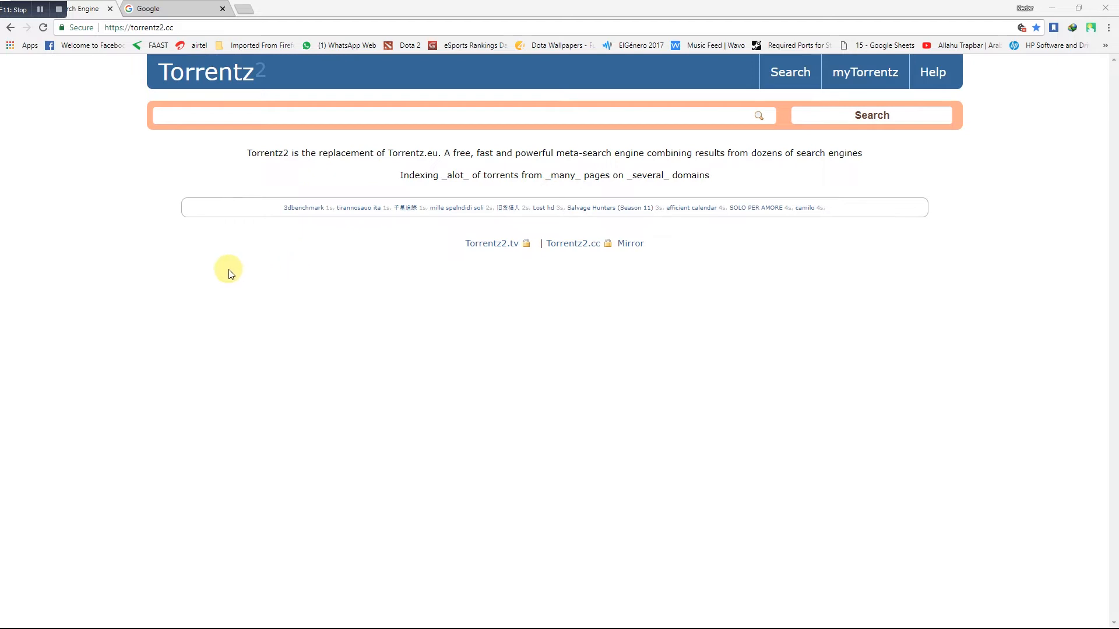
mouse_move(204, 280)
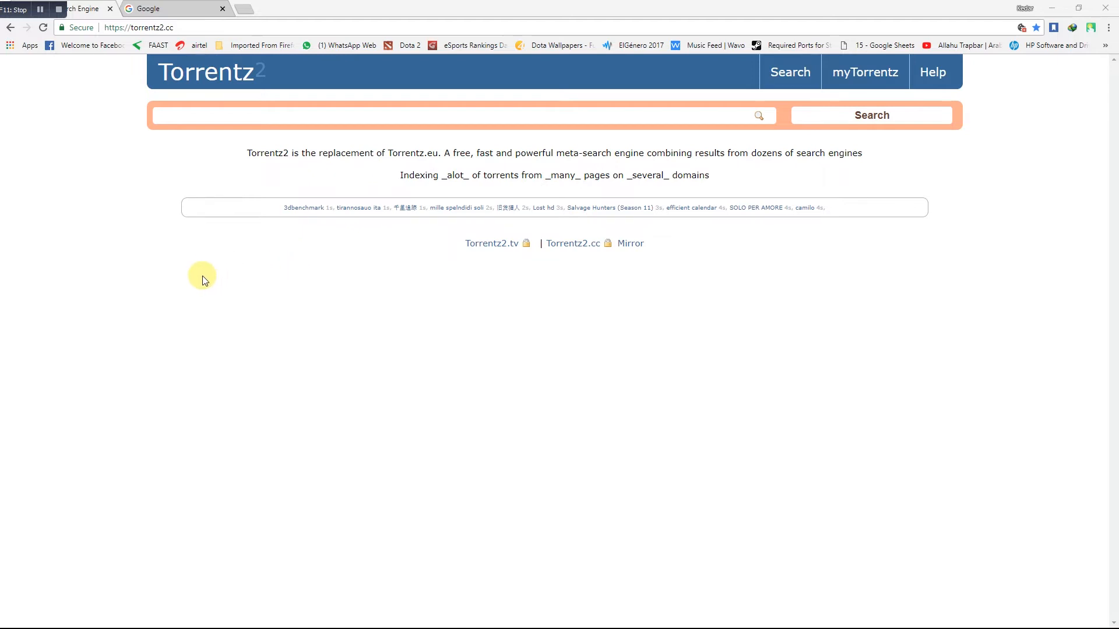
mouse_move(220, 305)
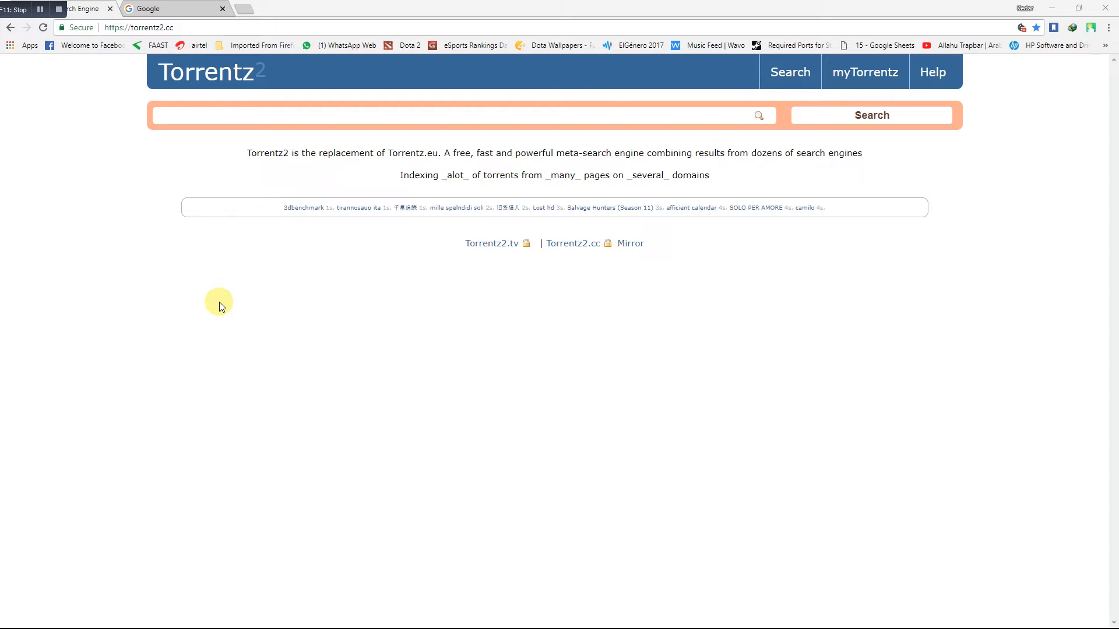
mouse_move(183, 297)
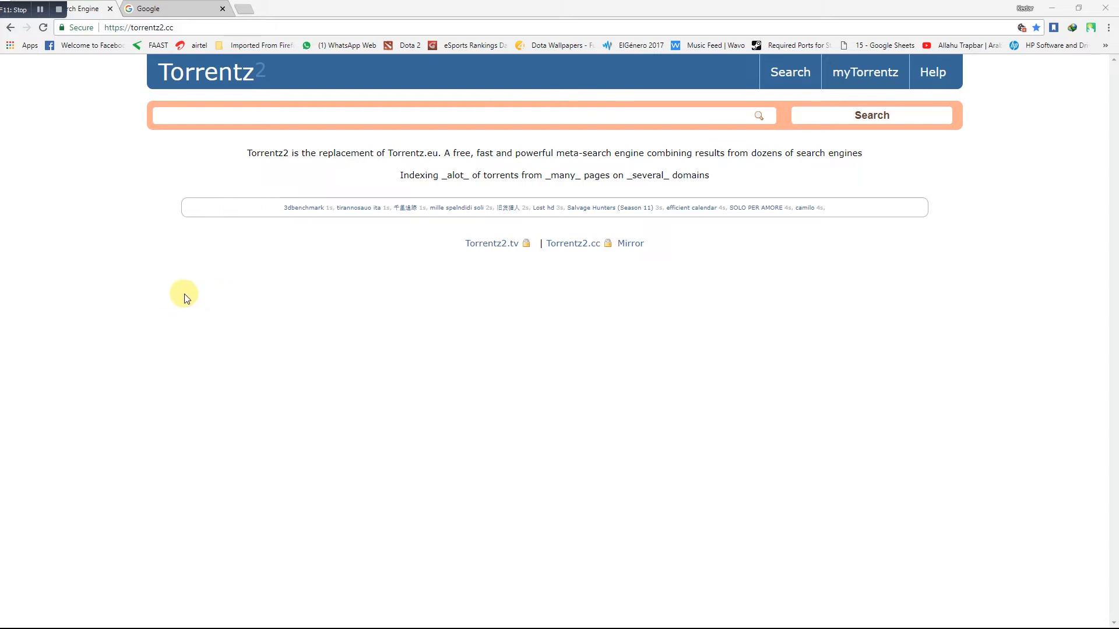
mouse_move(176, 299)
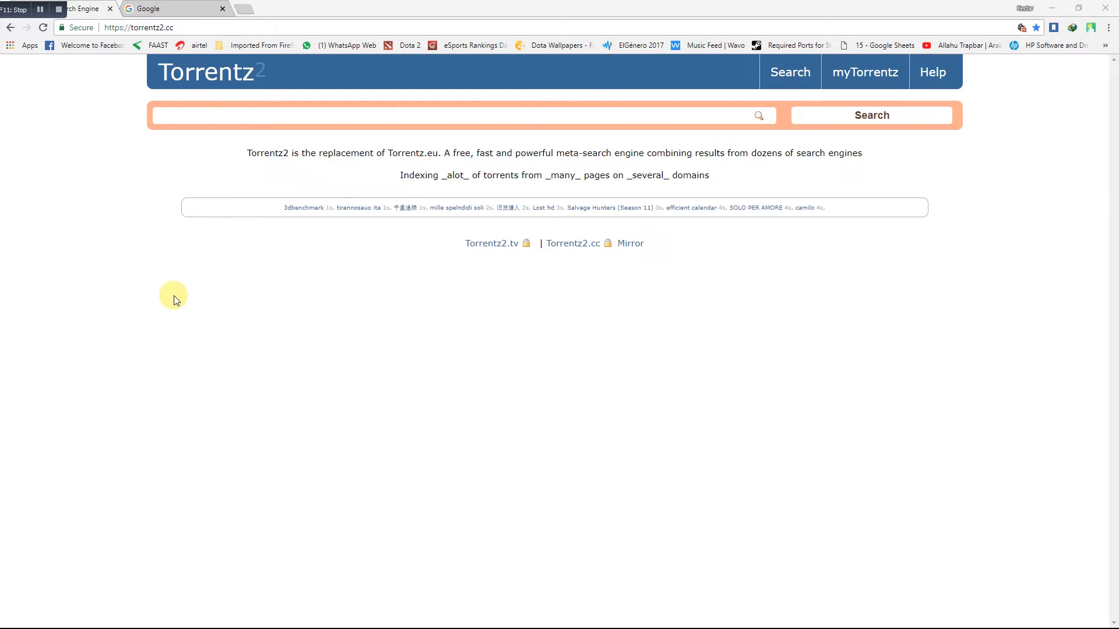
mouse_move(103, 205)
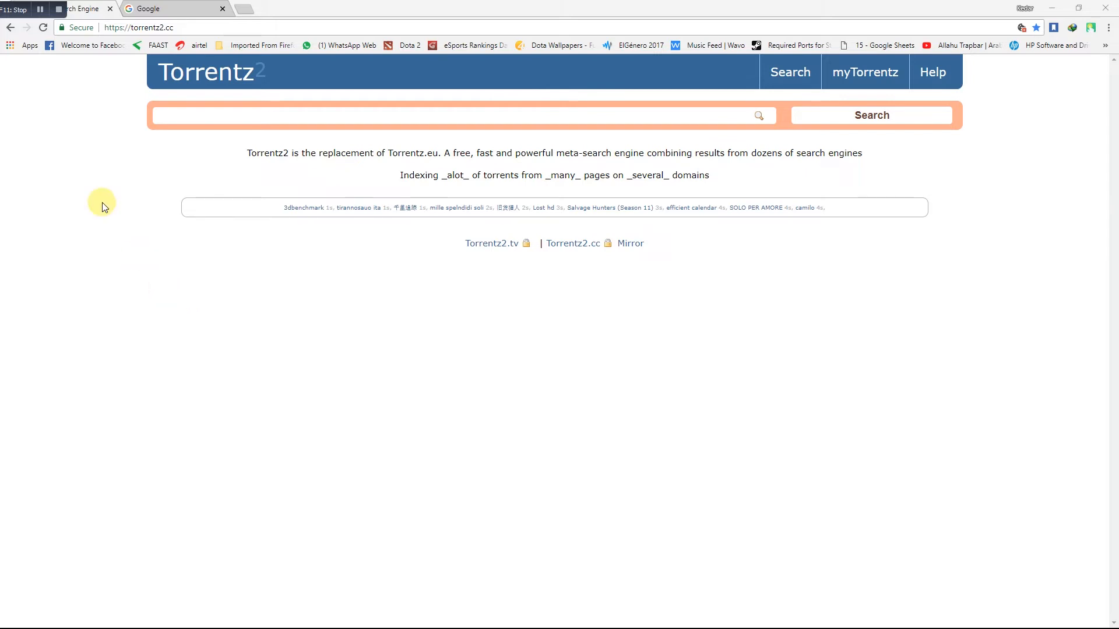
Search Torrentz2 for 'john wick' and reach the 720p John Wick result page
text(john w)
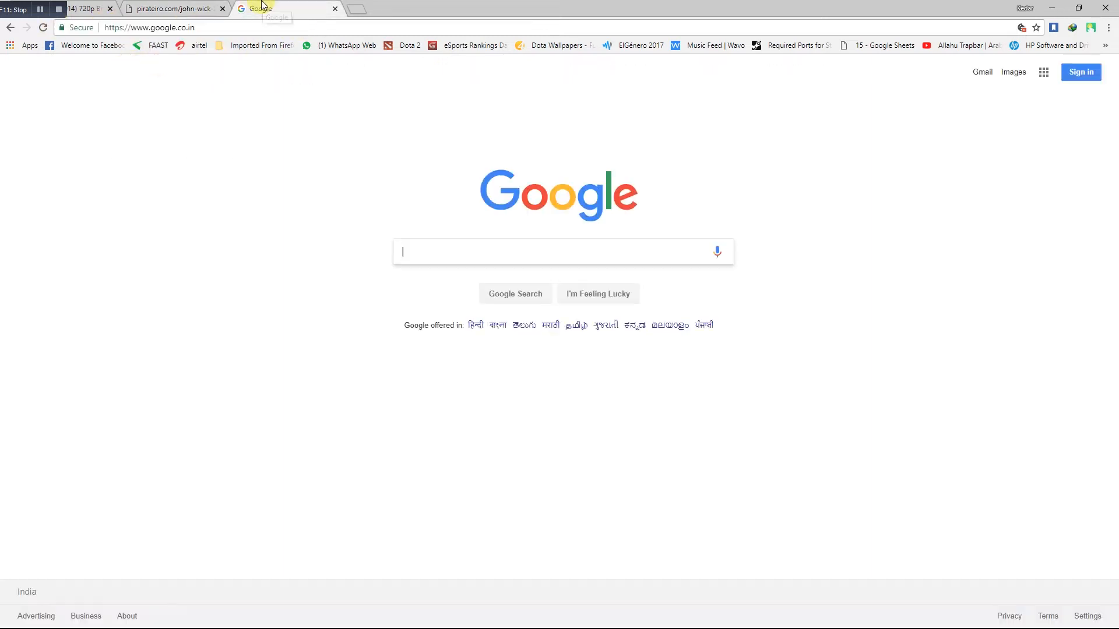
Google 'hideproxy.me', and load the pirateiro John Wick 720p URL through hide.me's free proxy
text(hideproxy.me)
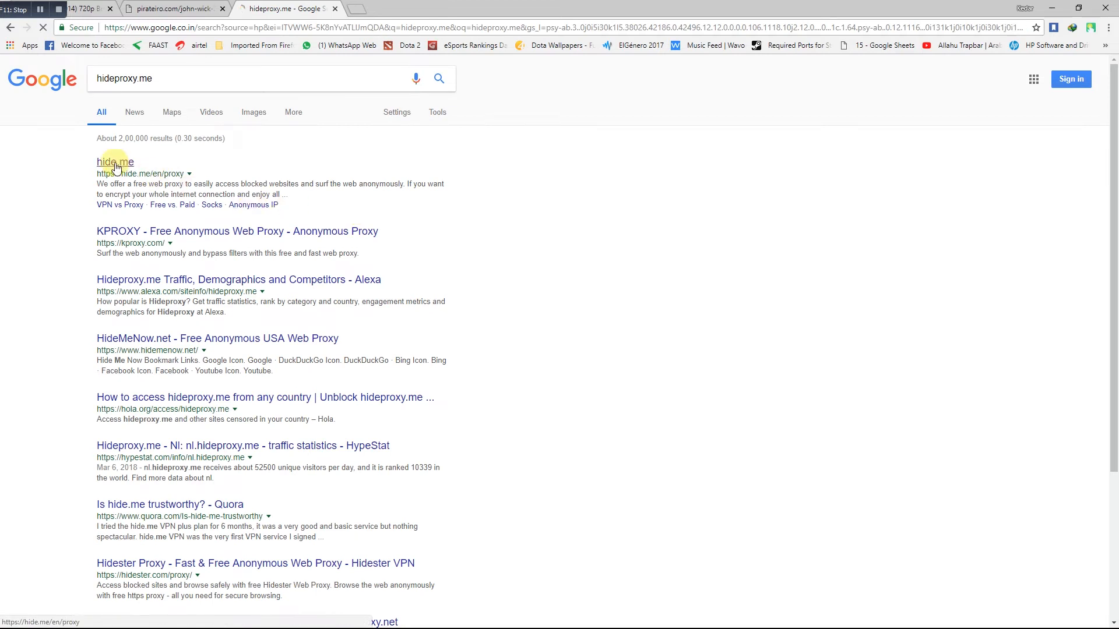
click(114, 162)
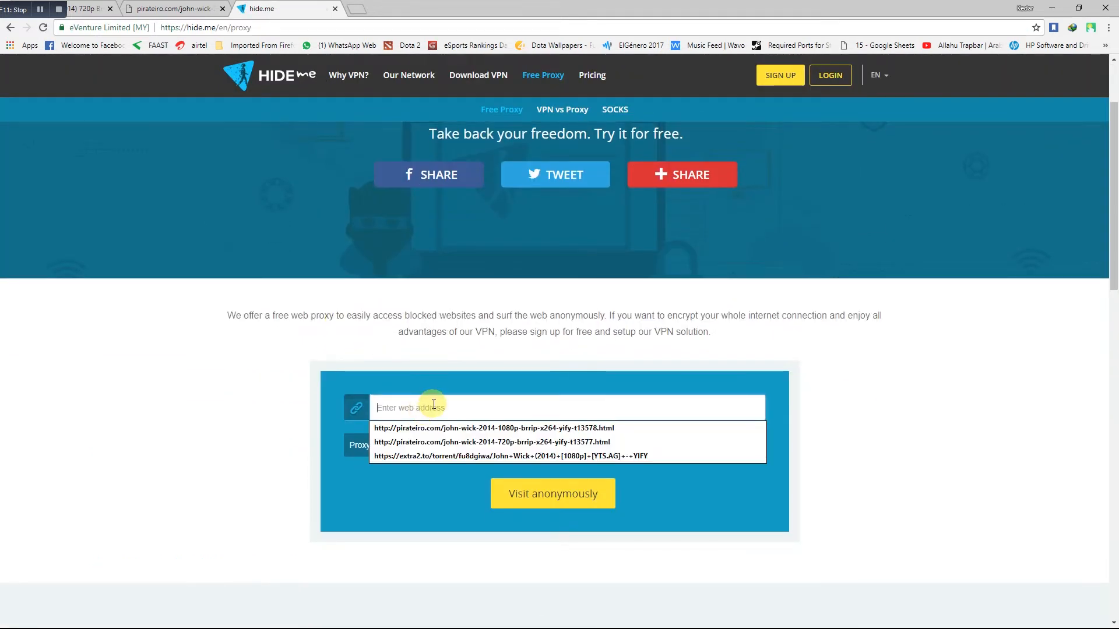
click(491, 441)
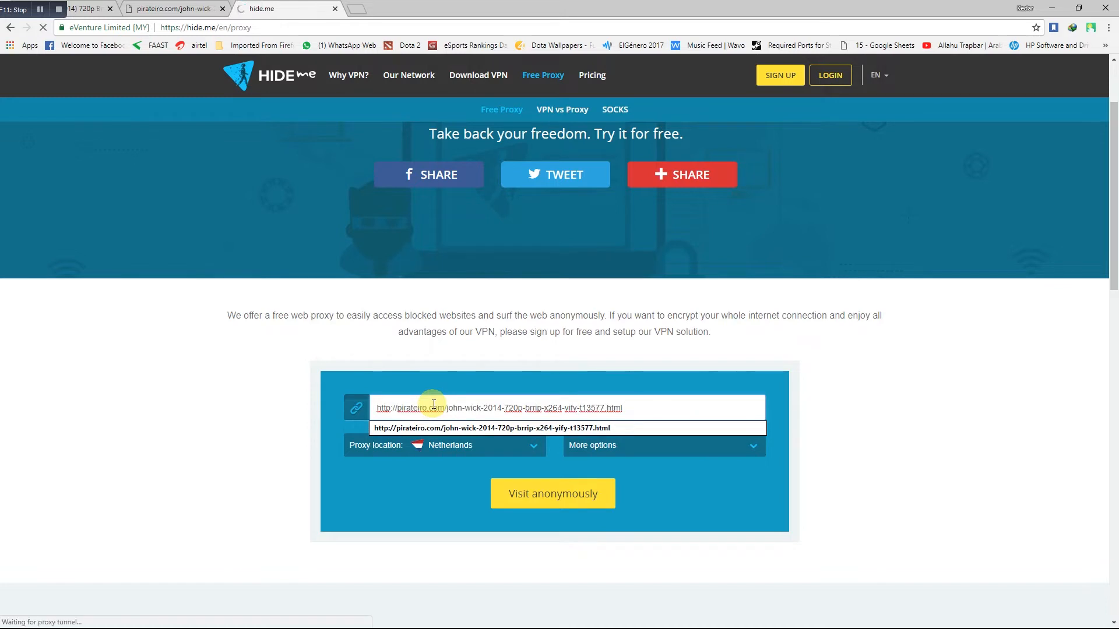
click(551, 493)
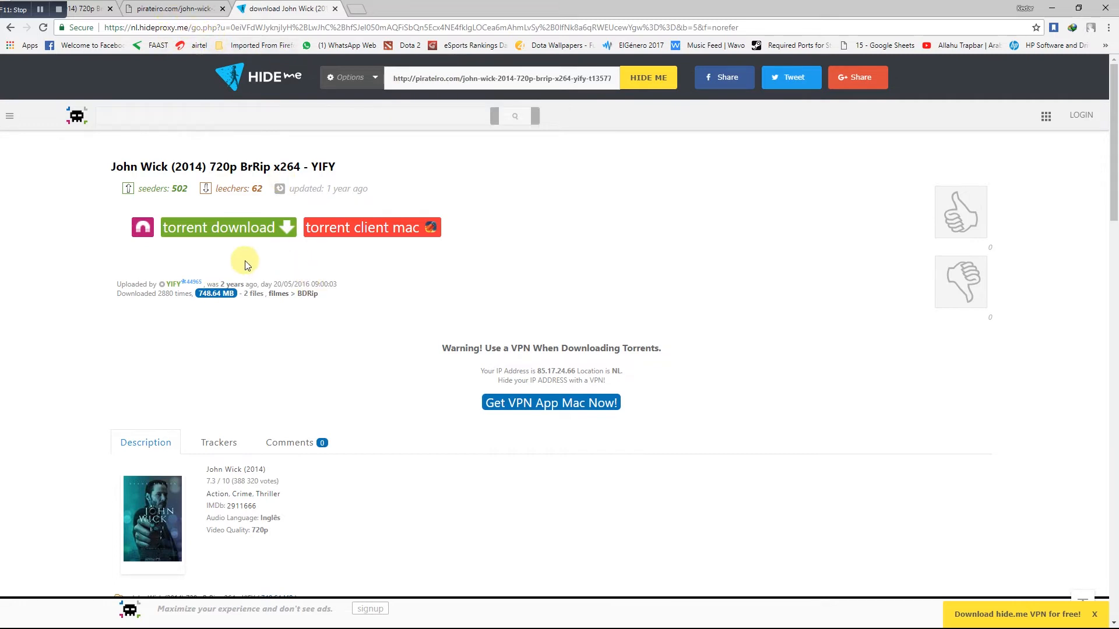
Review the proxied John Wick 720p YIFY torrent page and return to the Google tab
scroll(down, 3)
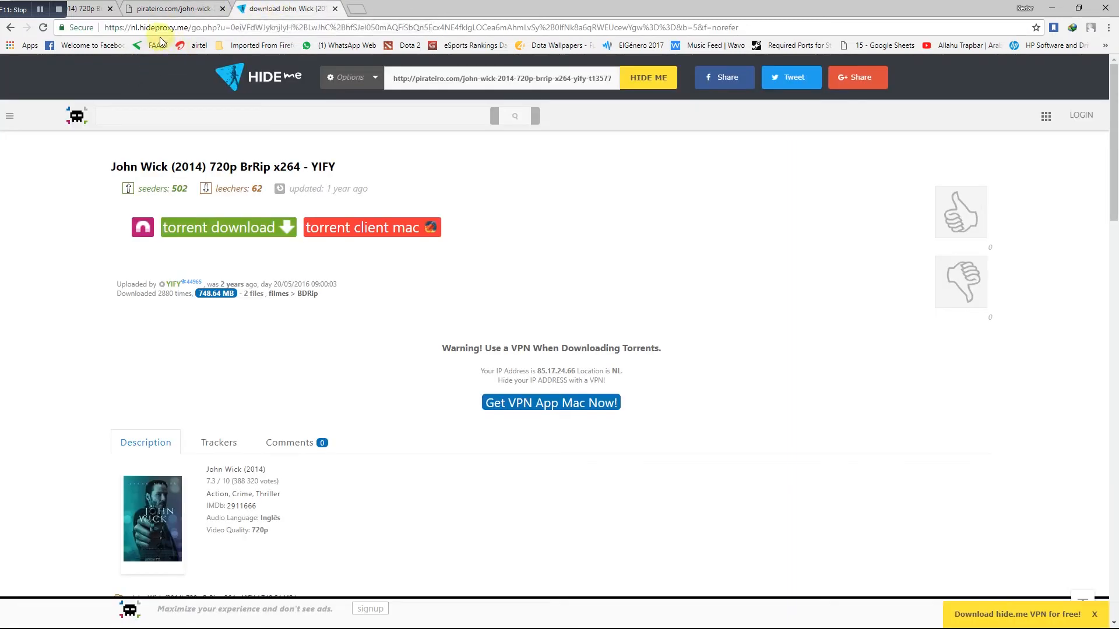
click(171, 8)
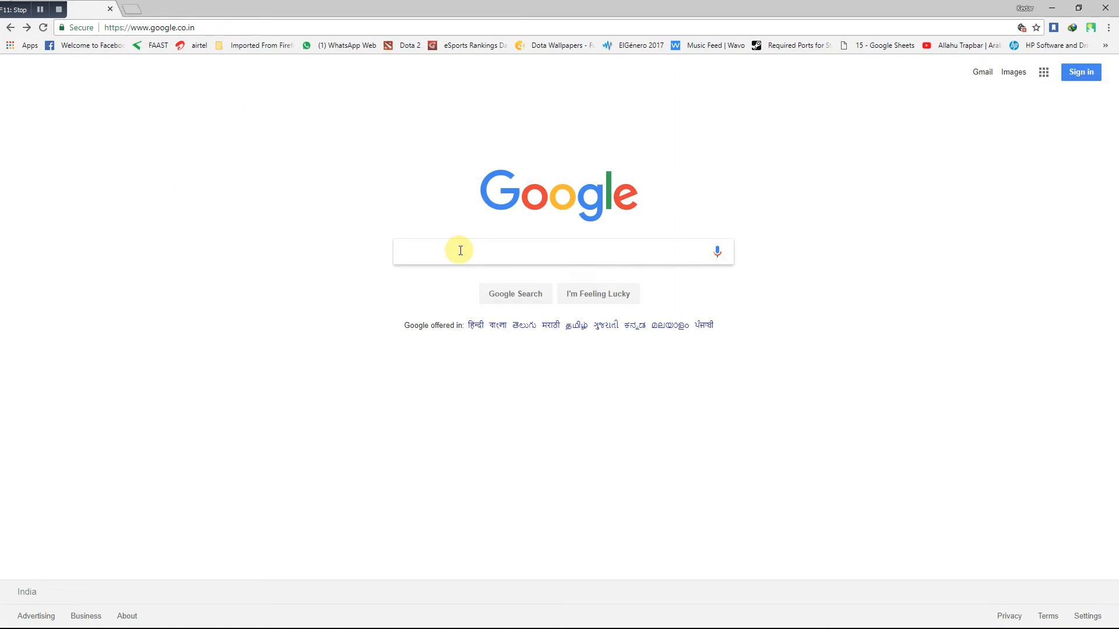
Google 'utorrent' and start the uTorrent Stable Windows installer download from the official site
text(utorren)
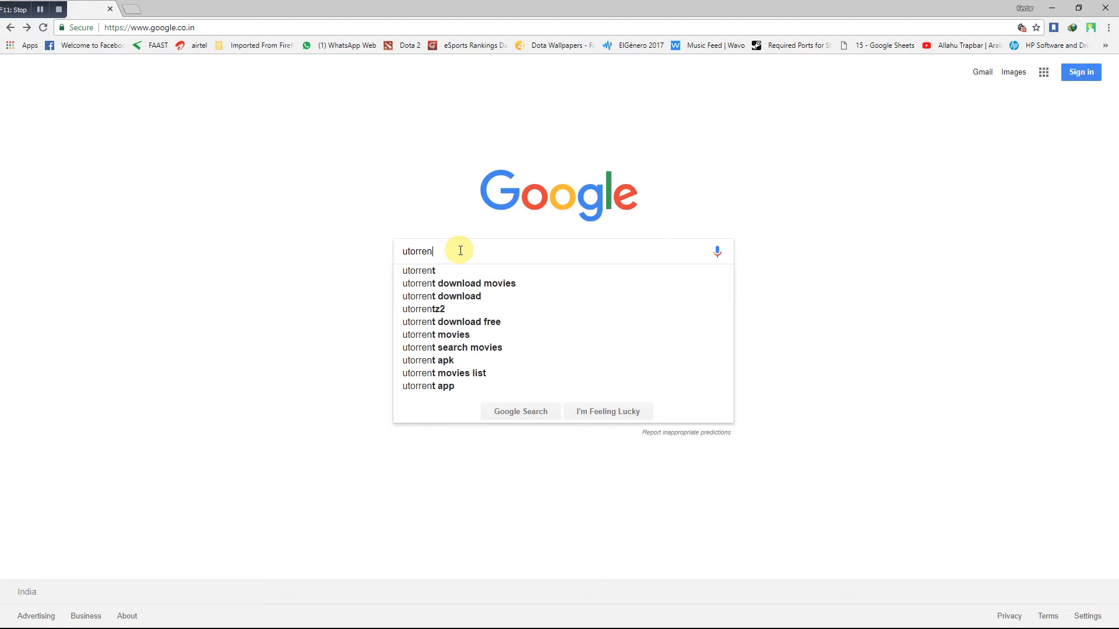
key(Enter)
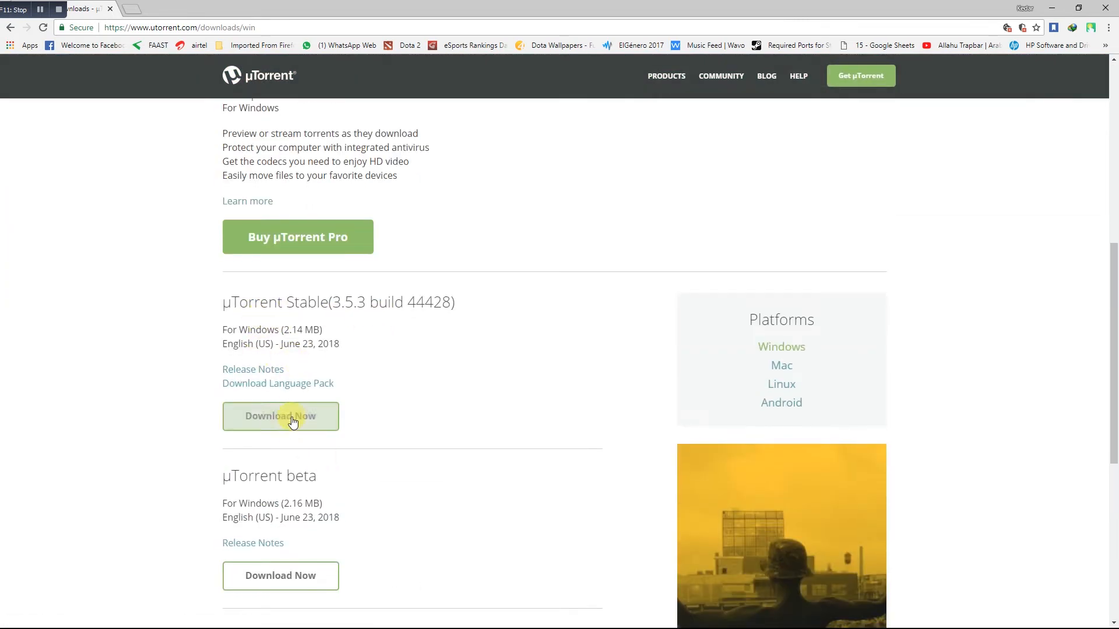
click(280, 416)
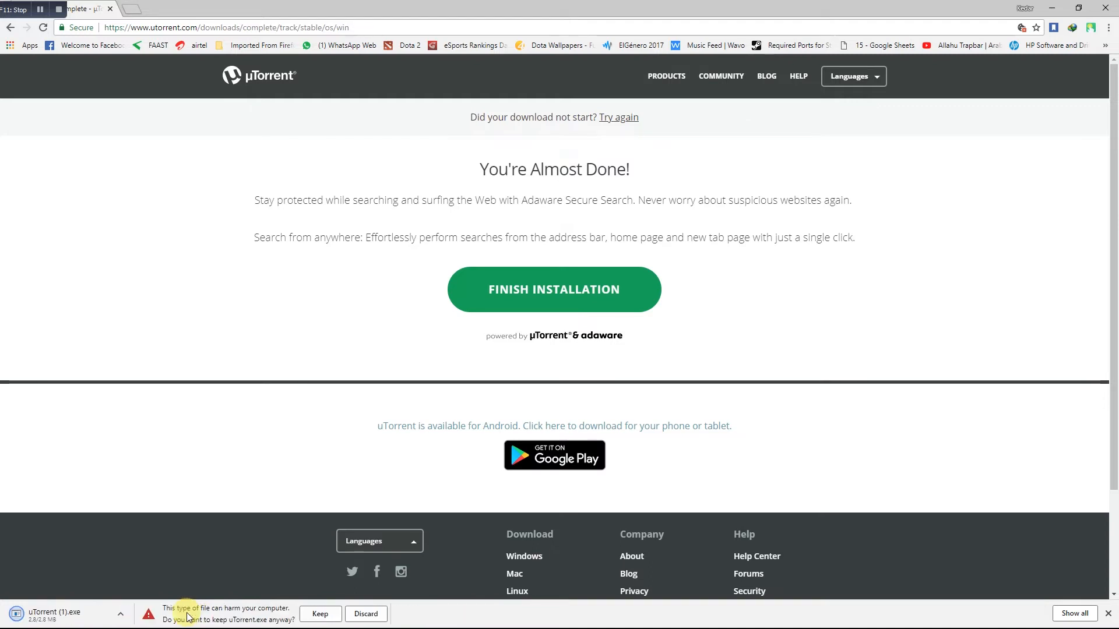
mouse_move(47, 622)
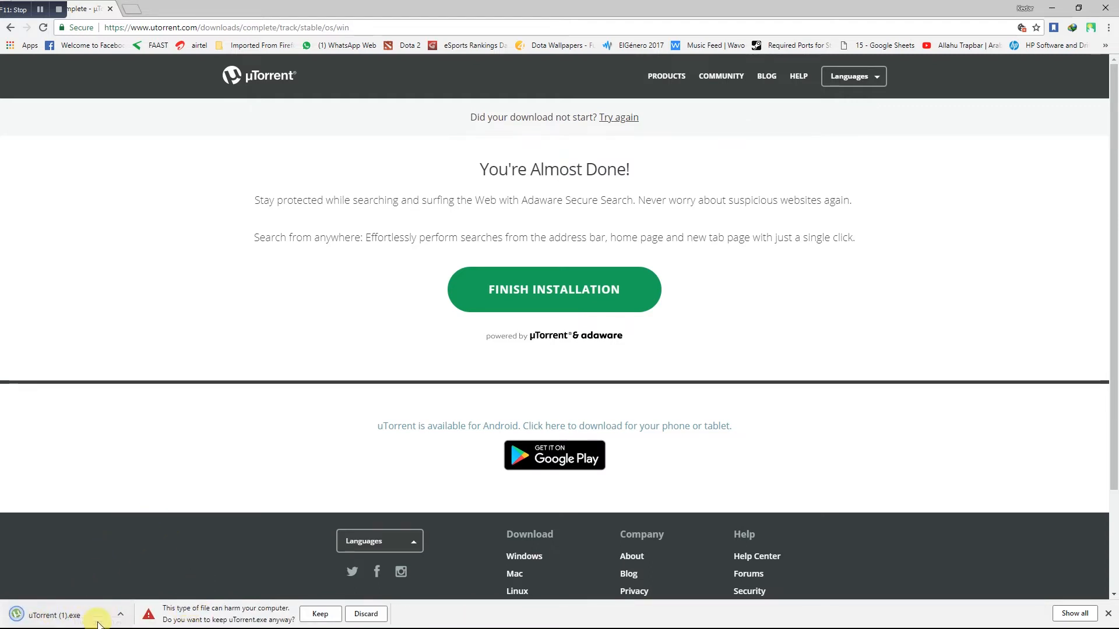
mouse_move(110, 177)
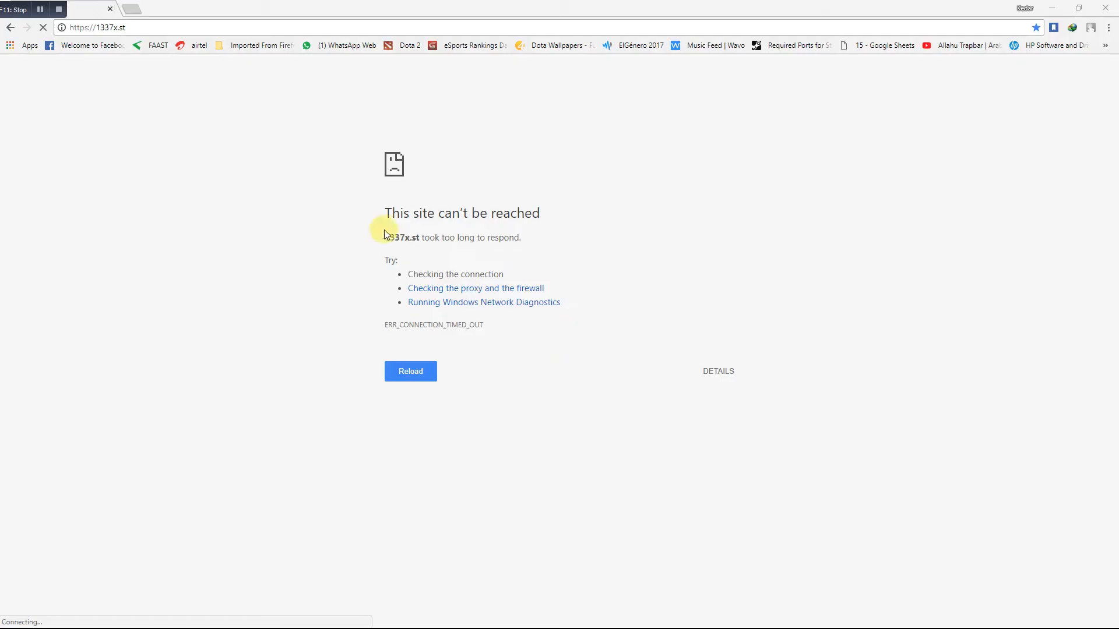
mouse_move(156, 114)
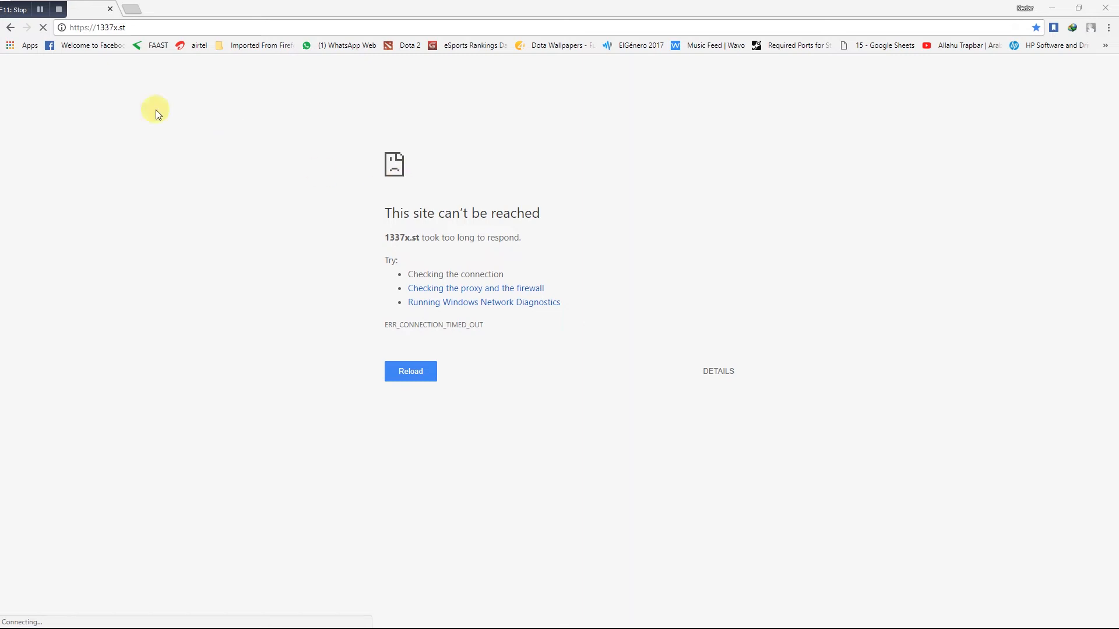
mouse_move(151, 95)
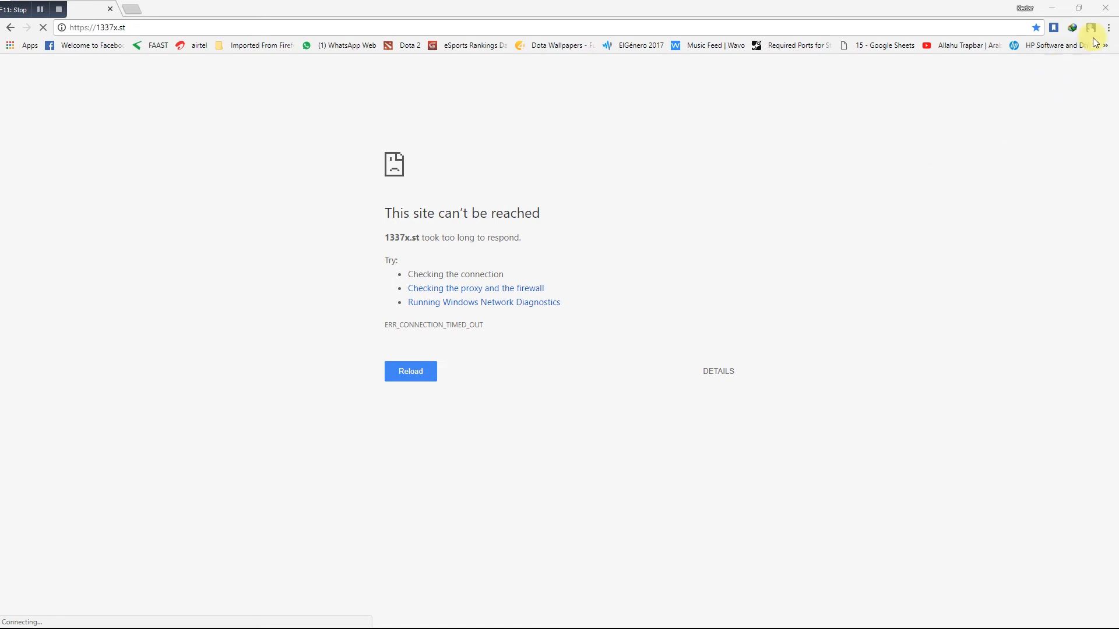
Connect TouchVPN through India so 1337x.st loads
click(1090, 28)
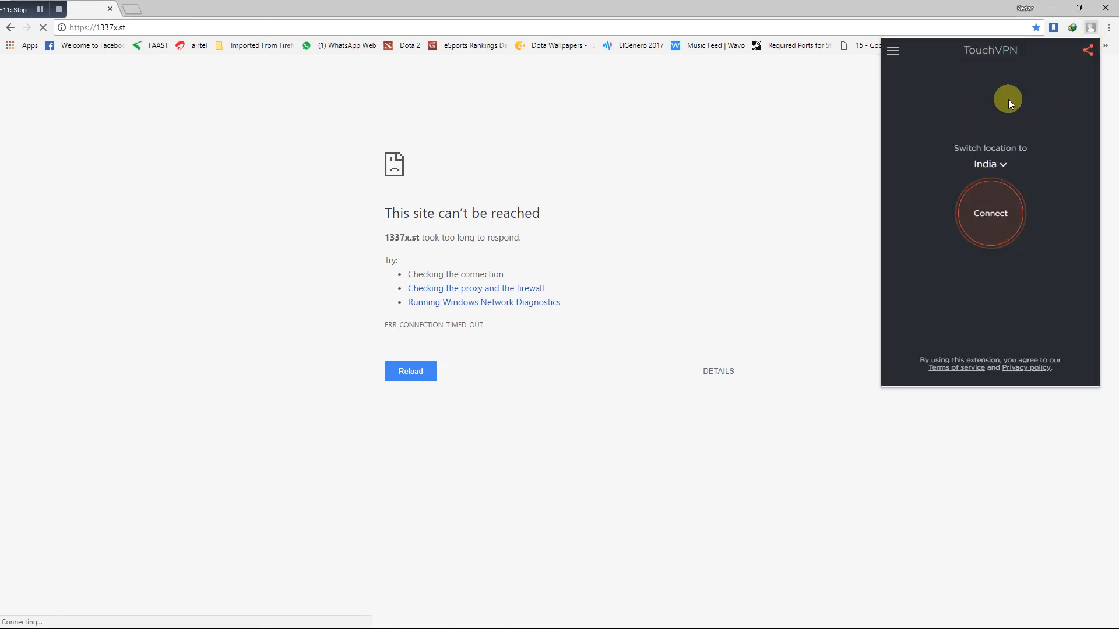
click(990, 212)
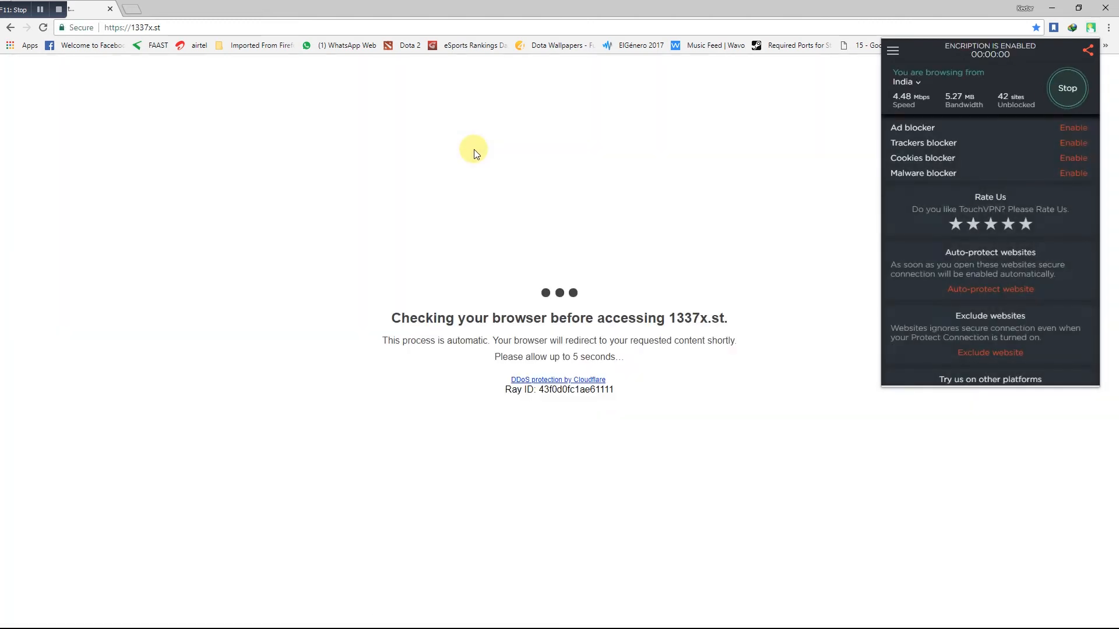
mouse_move(602, 6)
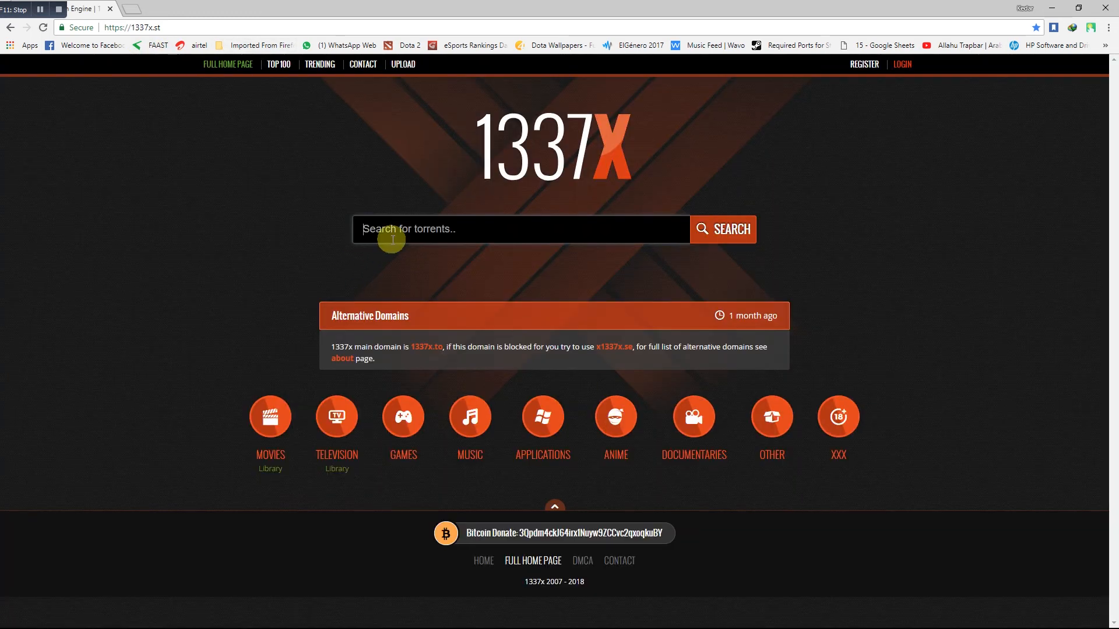
mouse_move(427, 195)
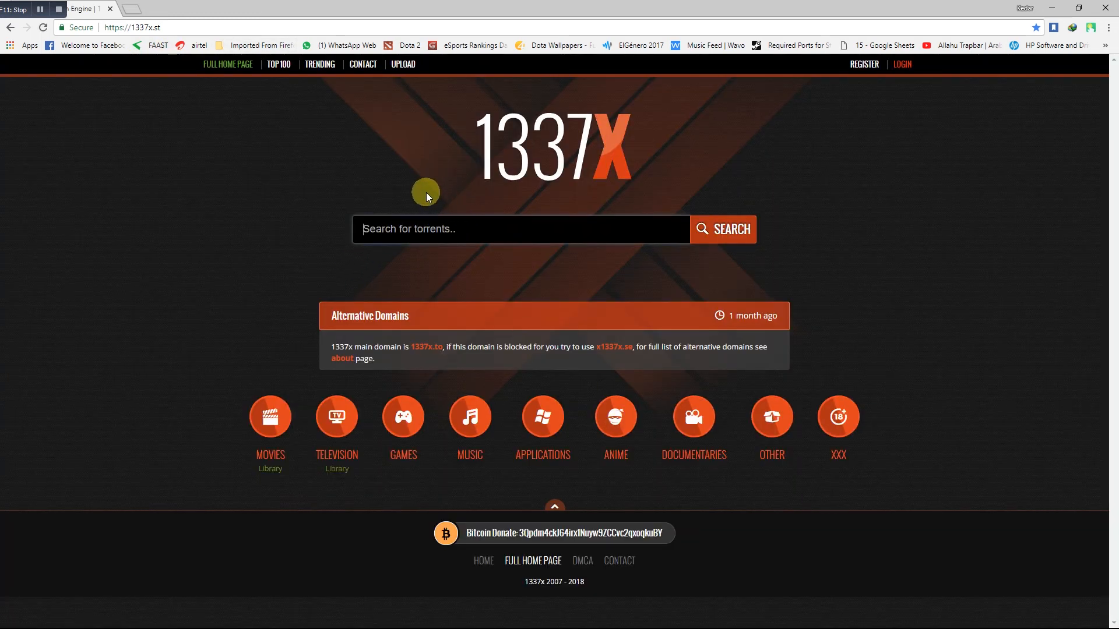
Search 1337x for 'john wick' and open the John Wick (2014) [720p] [YTS.AG] - YIFY torrent
text(john wick)
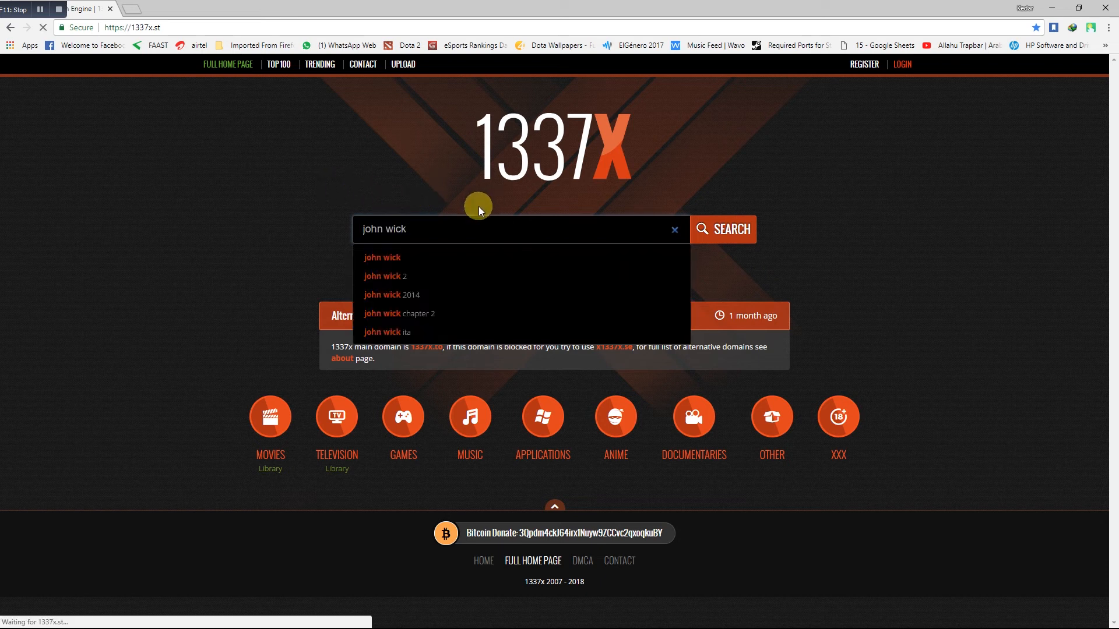
click(722, 230)
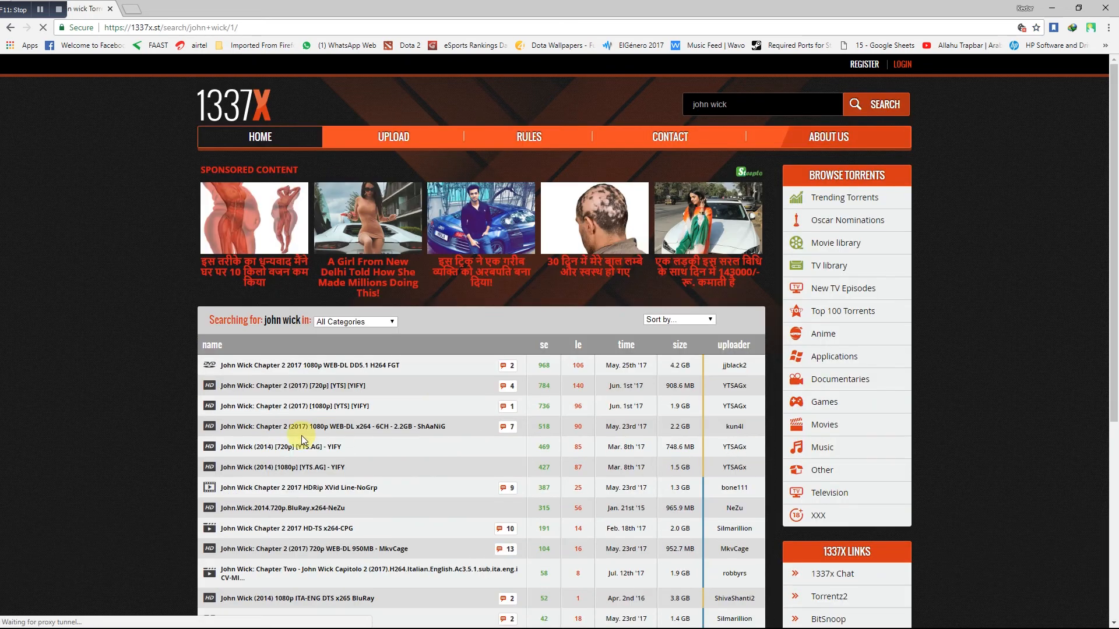
click(281, 446)
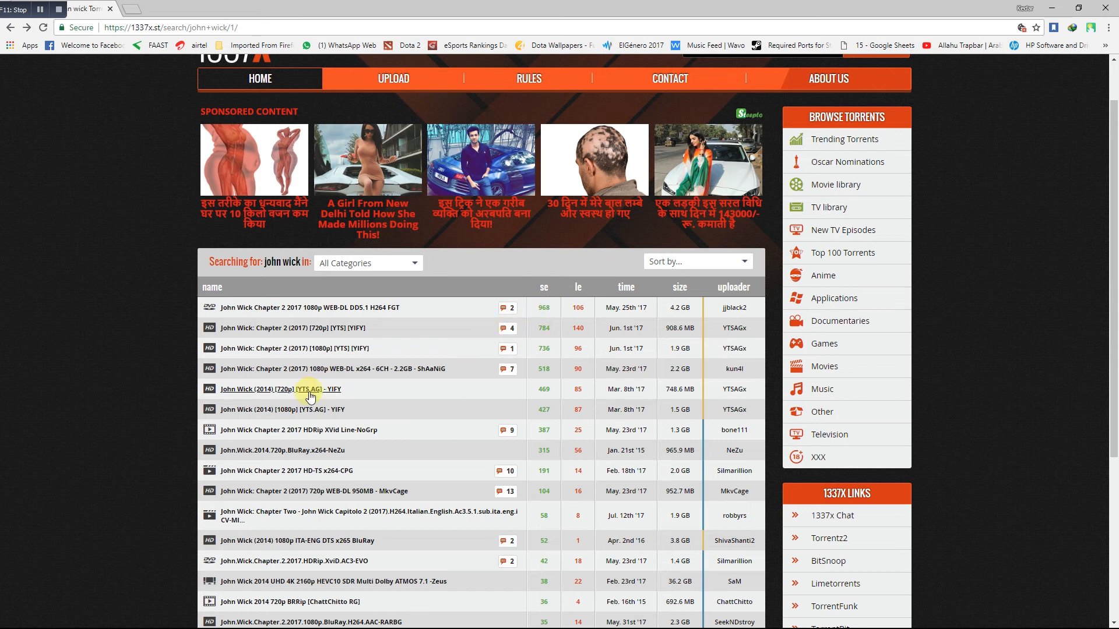
click(282, 389)
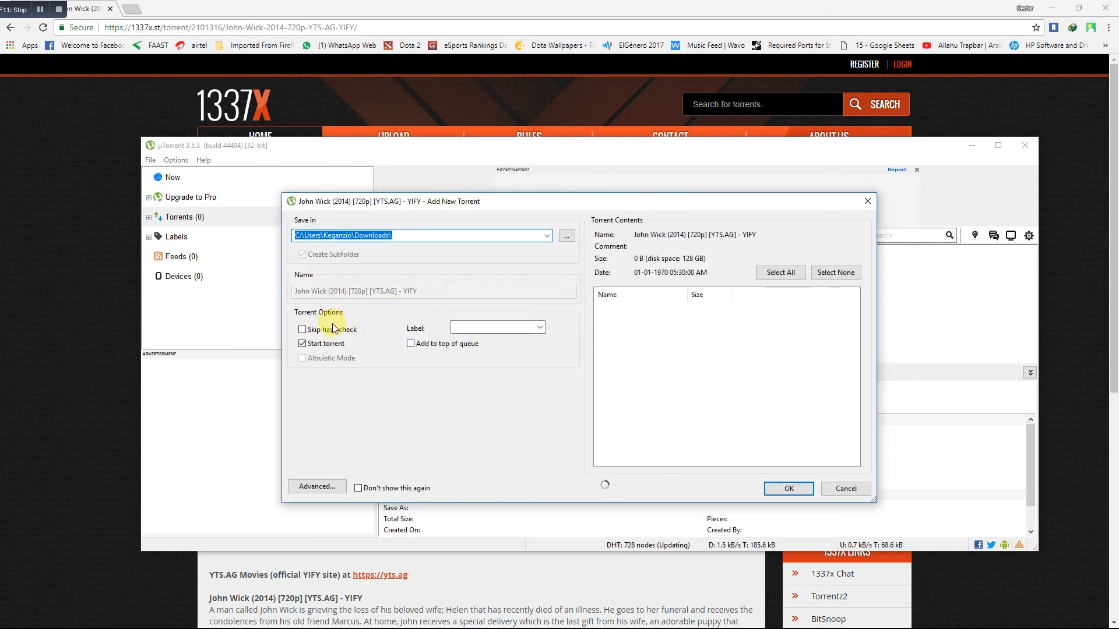
mouse_move(655, 217)
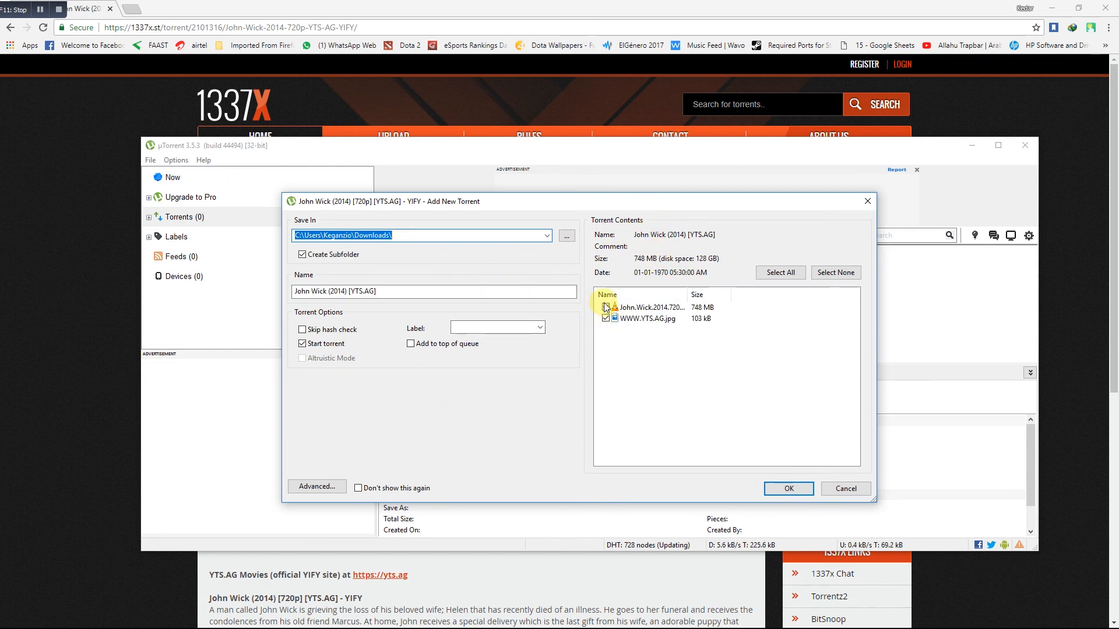
click(606, 307)
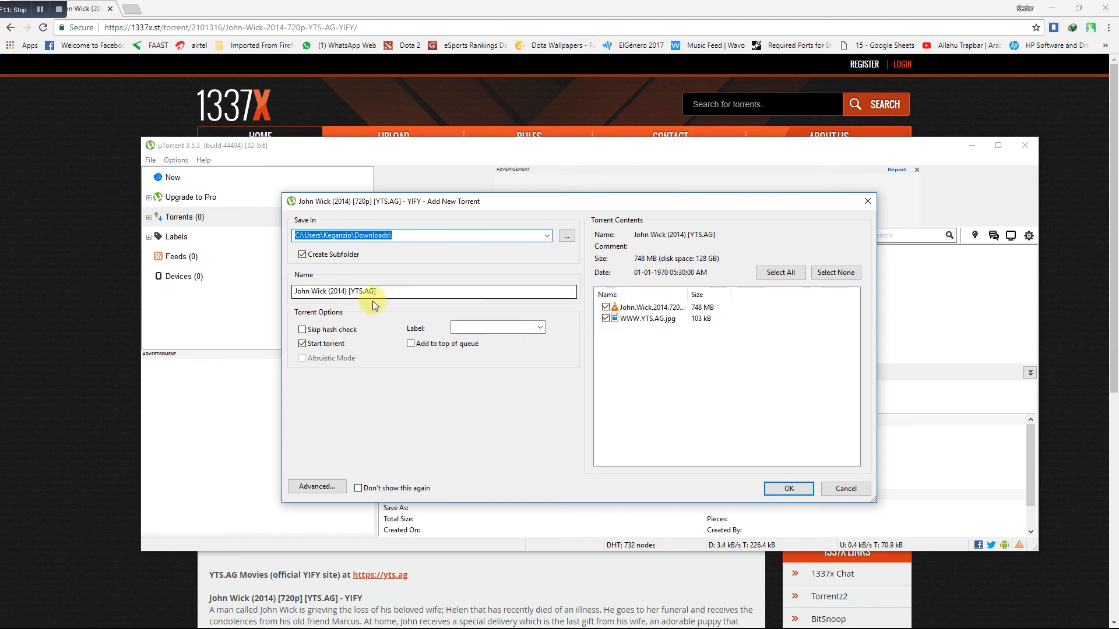
click(301, 330)
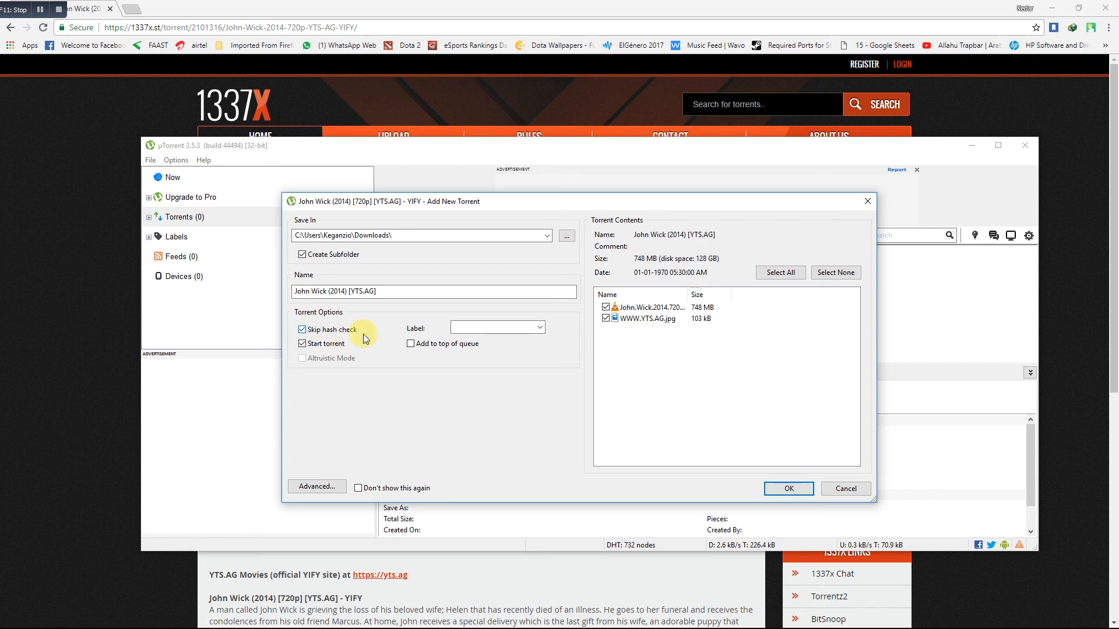
click(410, 342)
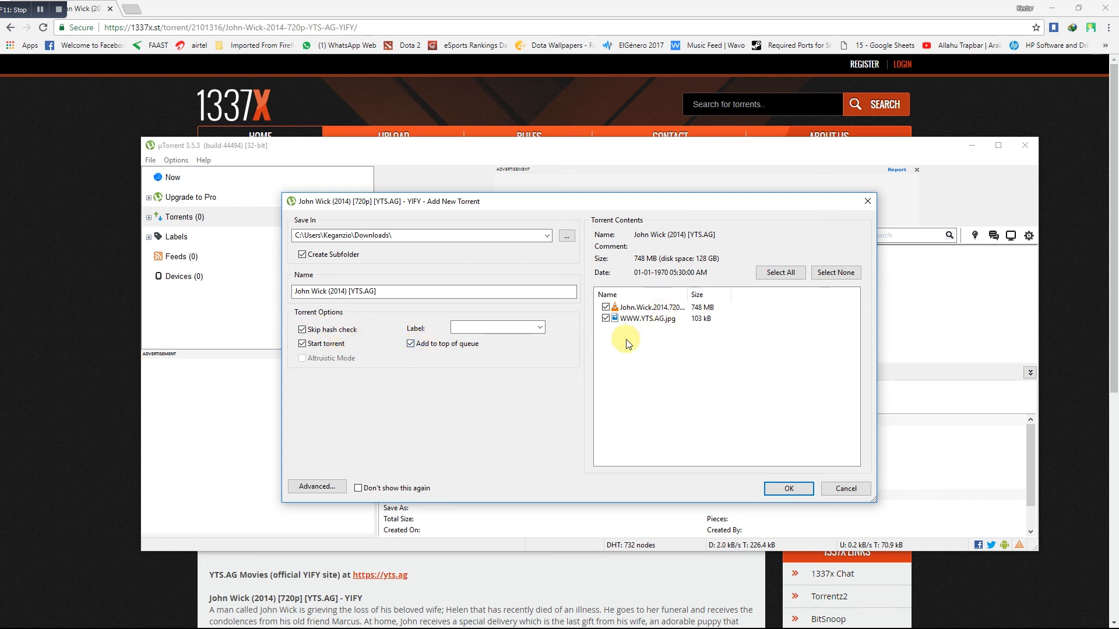
click(606, 318)
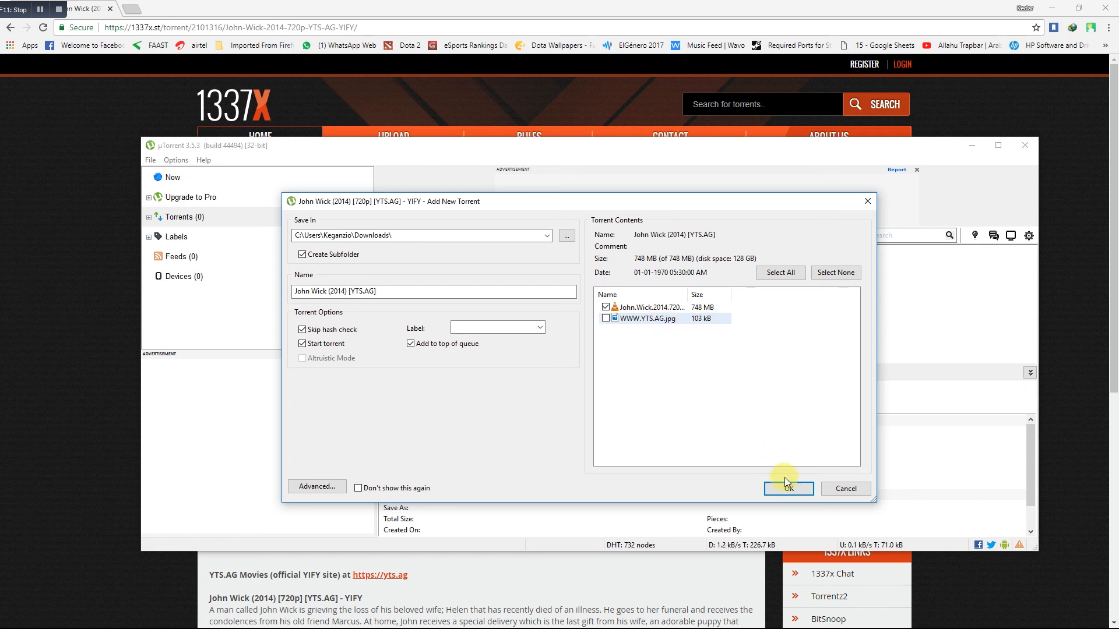
click(787, 488)
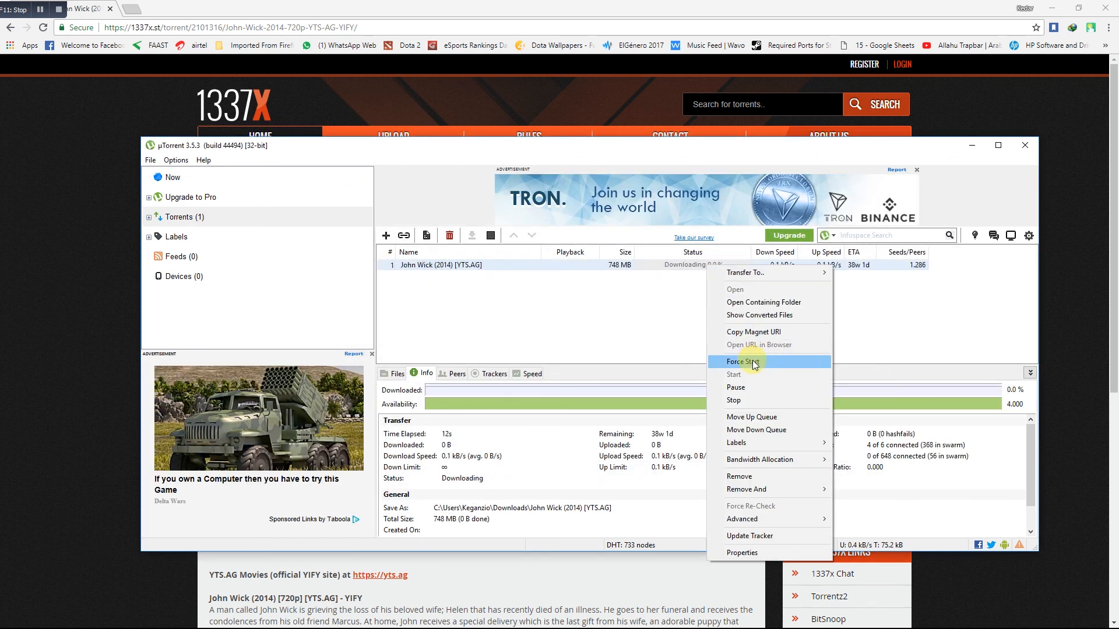
mouse_move(758, 459)
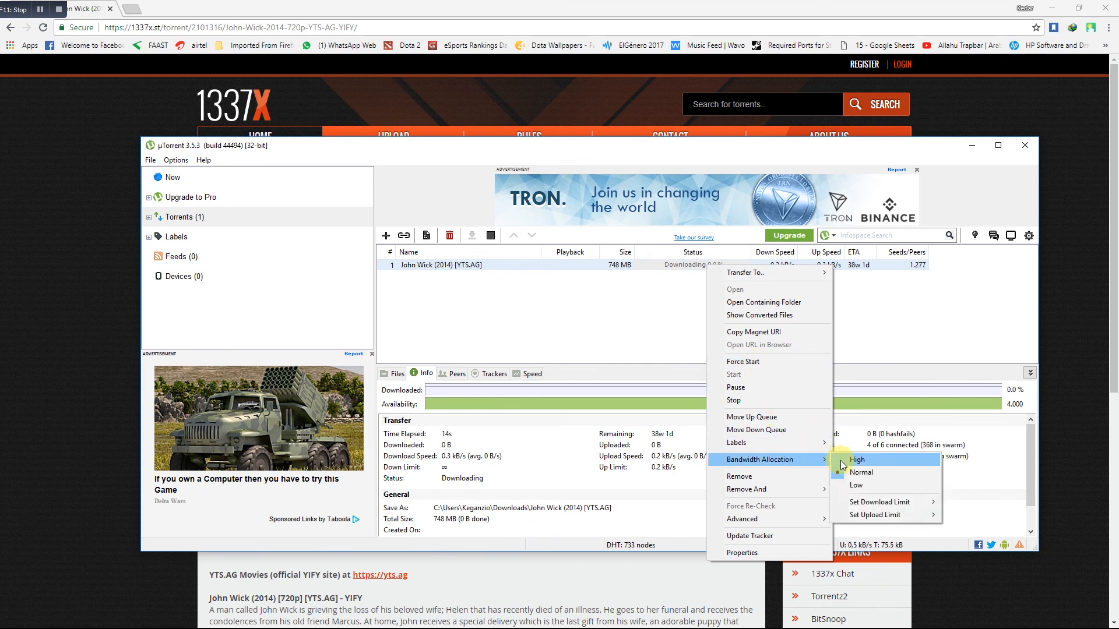